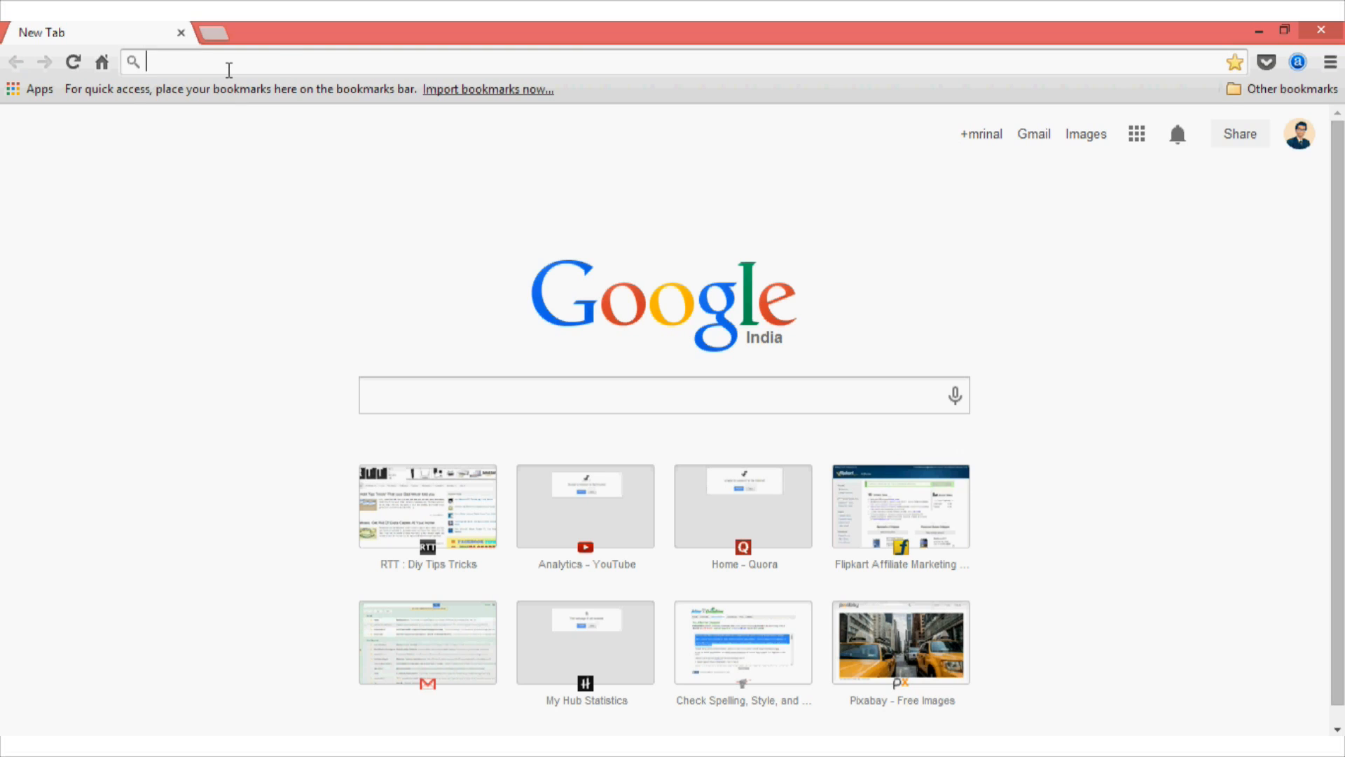
# - Place the cursor in the new tab's address bar, ready for typing
pyautogui.click(1033, 134)
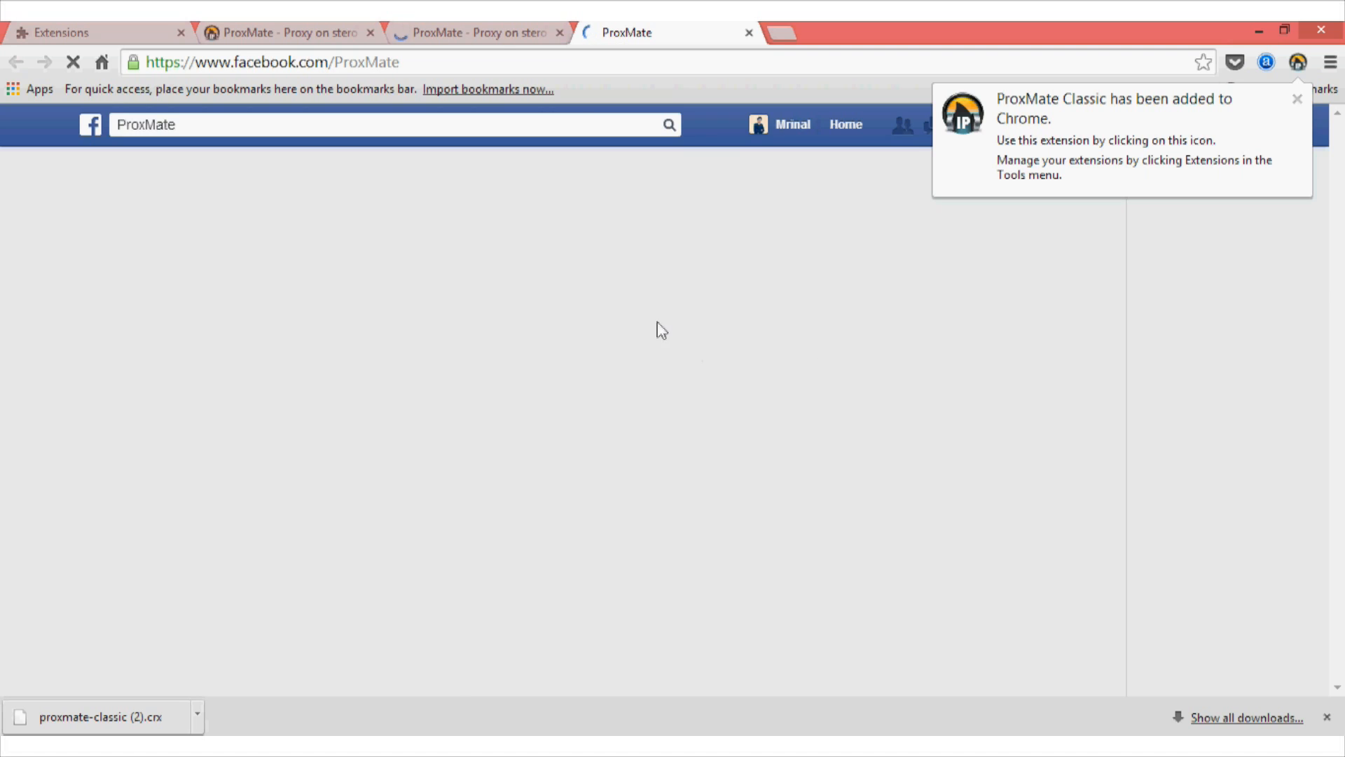
# - Bring up Chrome's Task Manager with Shift+Esc
pyautogui.press('Shift+Esc')
pyautogui.write('In')
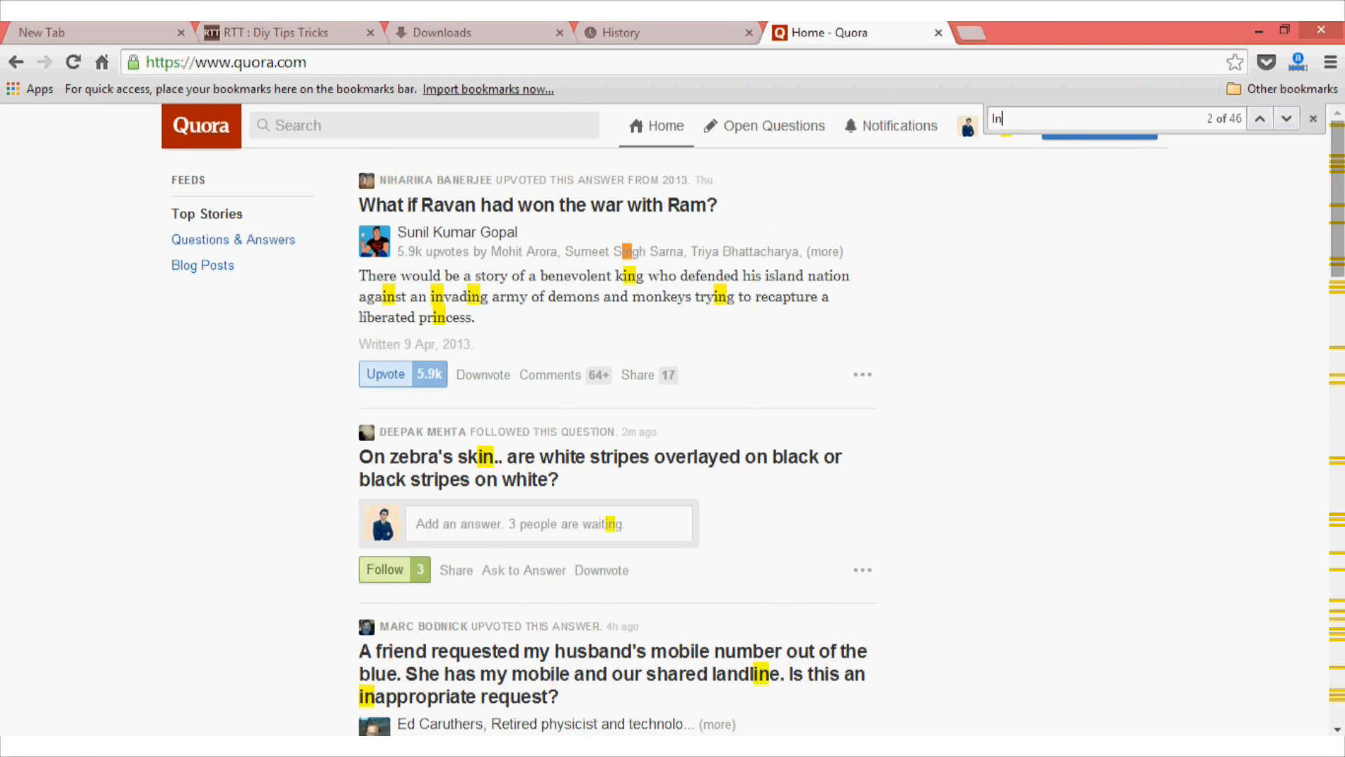
# - Return Chrome to a single fresh new tab
pyautogui.click(942, 33)
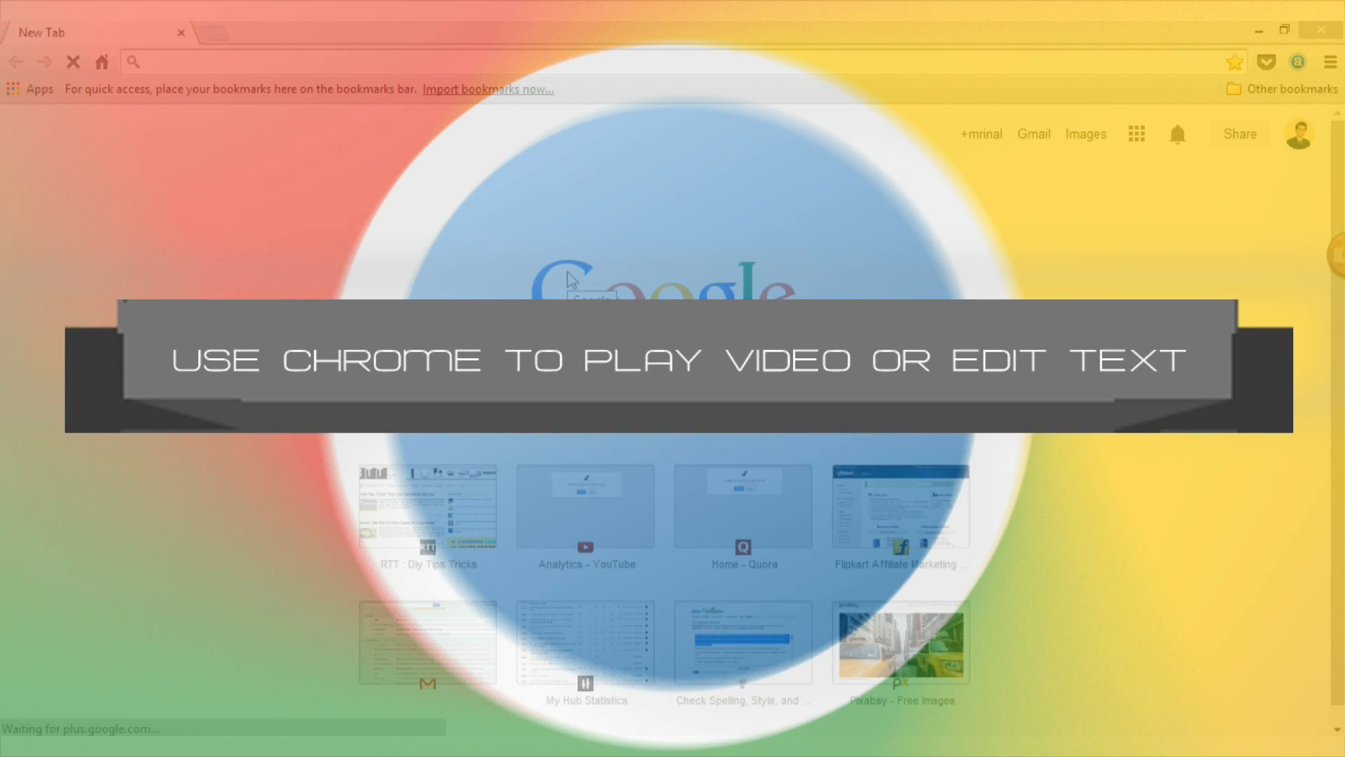
# - Enter the conversion query '1cm=nm' in the omnibox
pyautogui.write('1cm=nm')
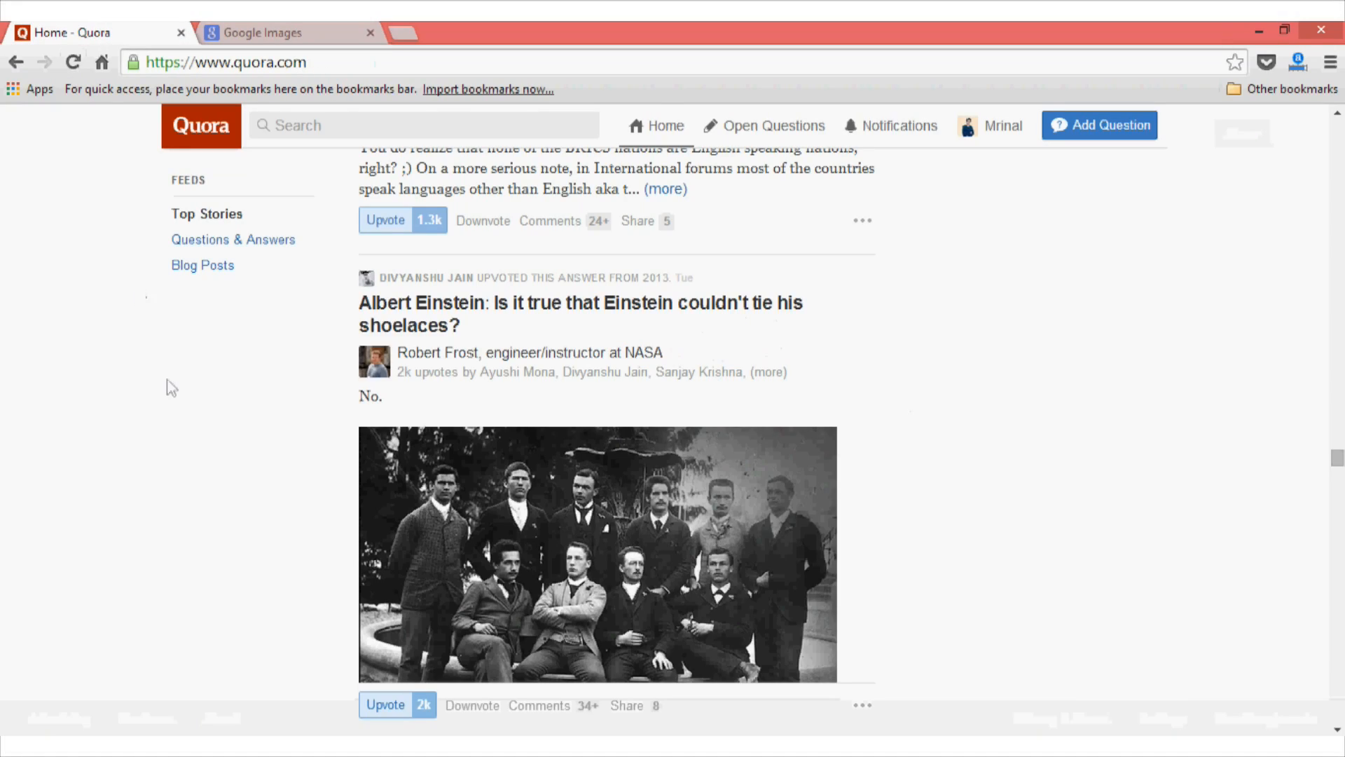
# - Open the context menu for a photo in the Quora feed
pyautogui.rightClick(467, 404)
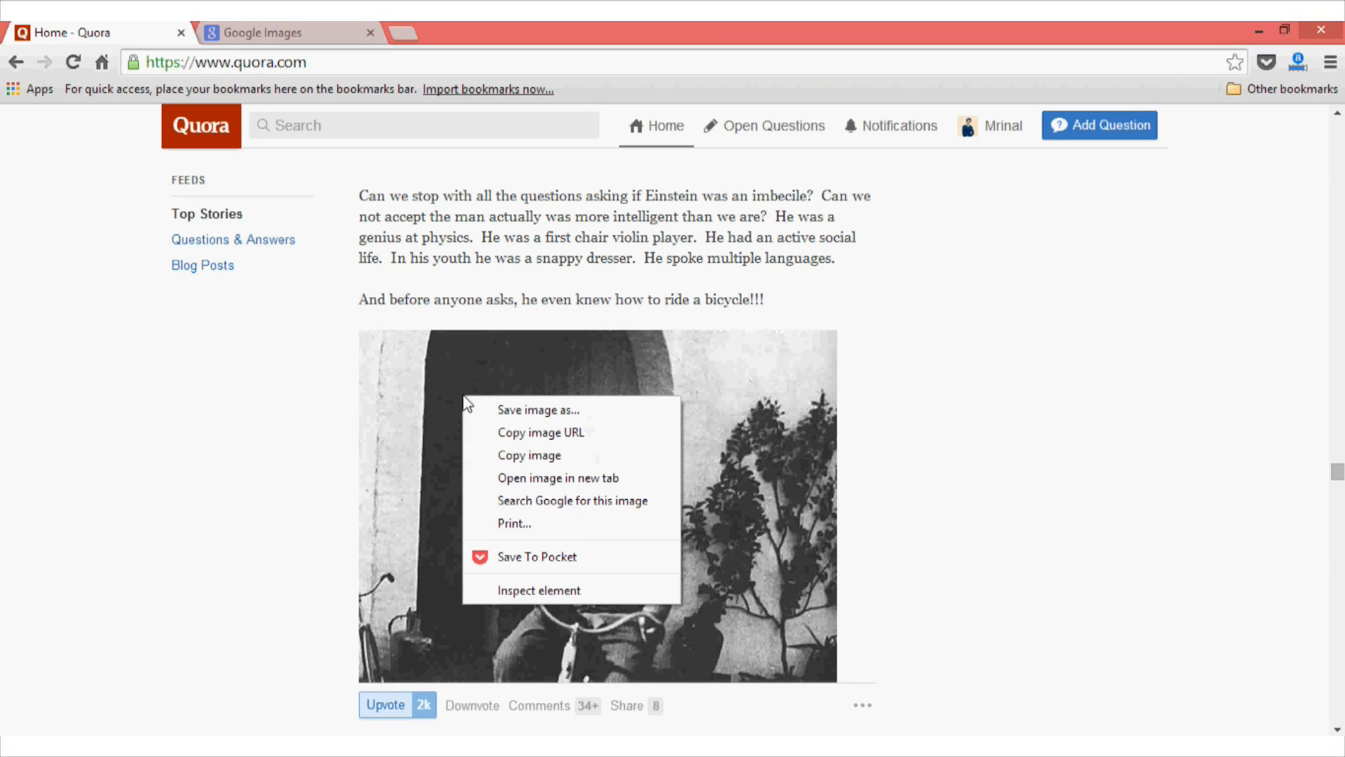
pyautogui.moveTo(570, 432)
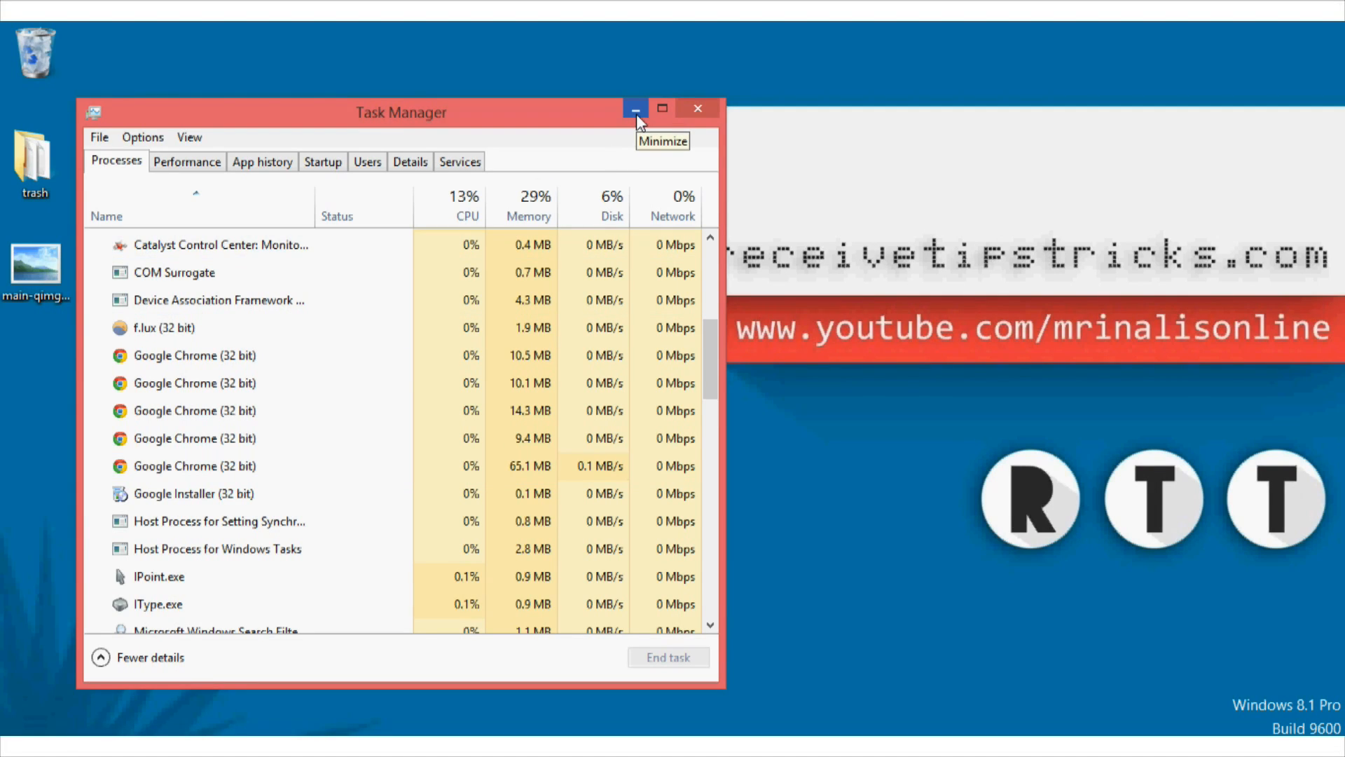
# - Minimize the Task Manager to get back to the Chrome window
pyautogui.click(635, 107)
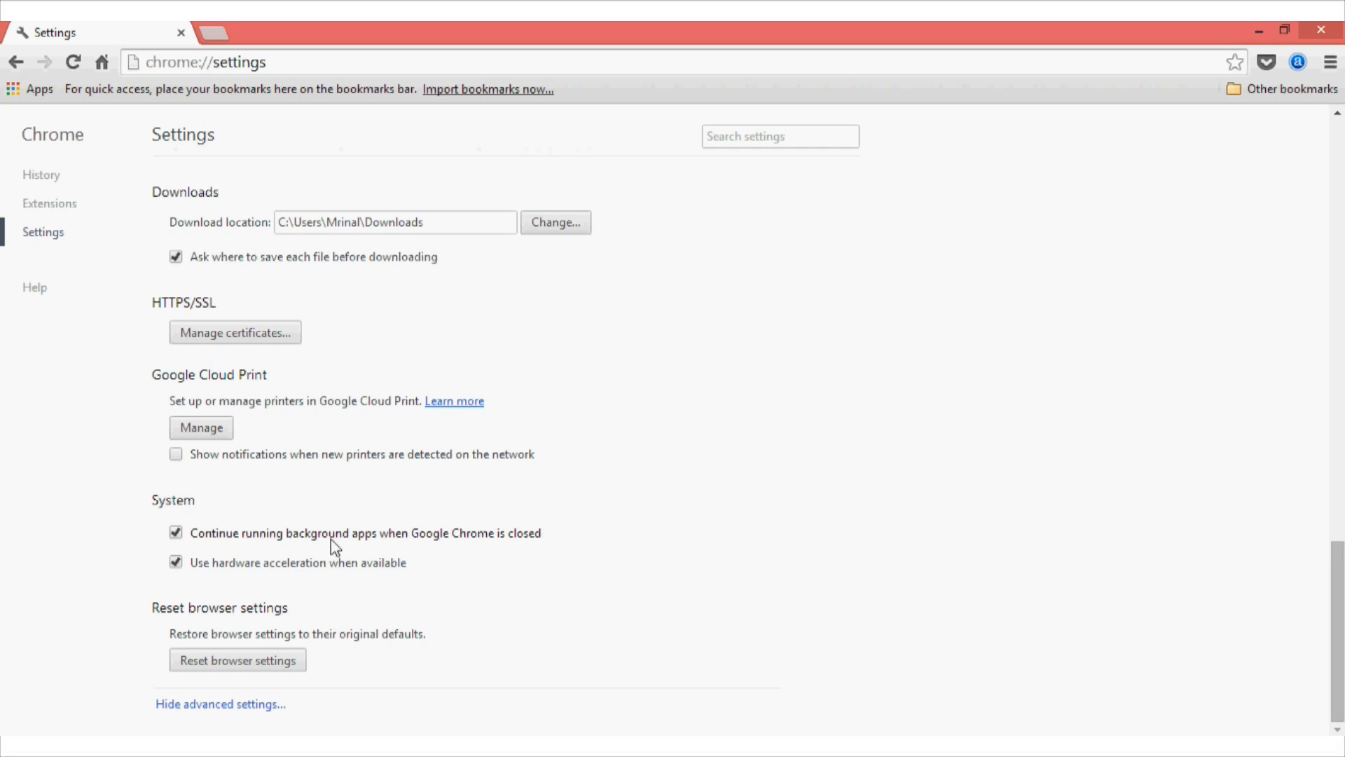